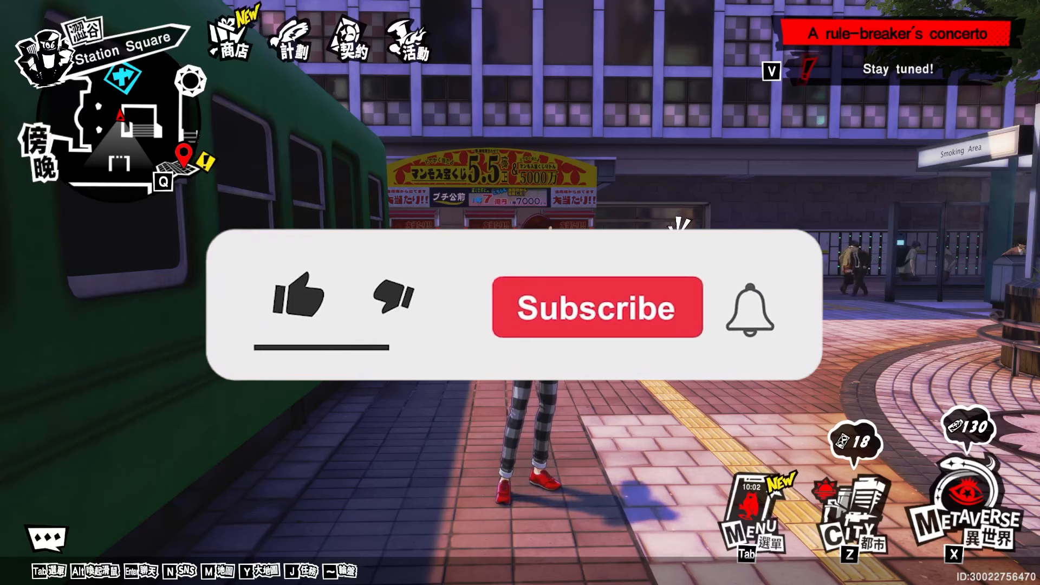
Close the phone menu with its X button, returning to the Station Square street view.
click(299, 298)
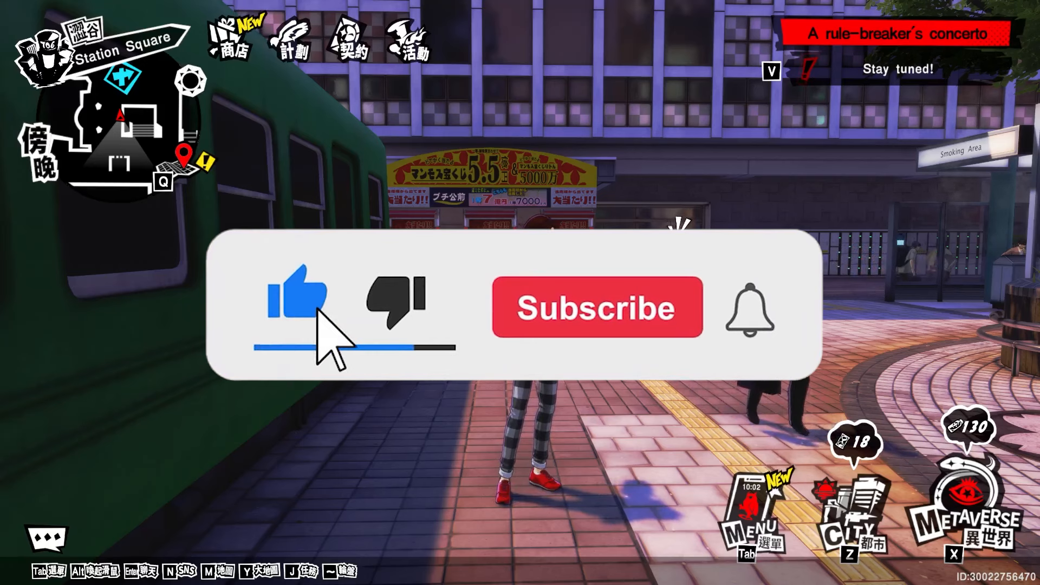
click(597, 307)
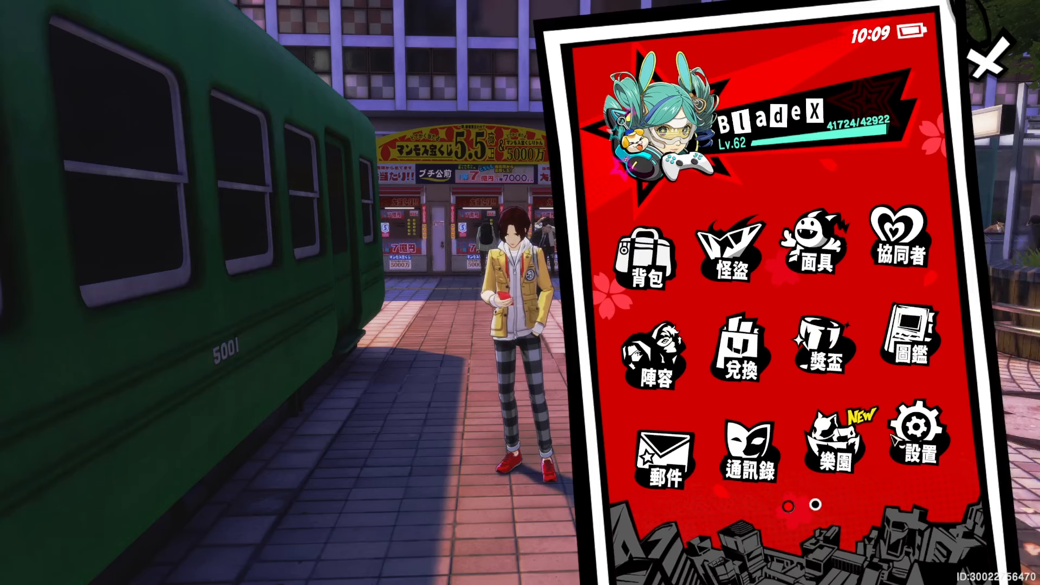
click(986, 63)
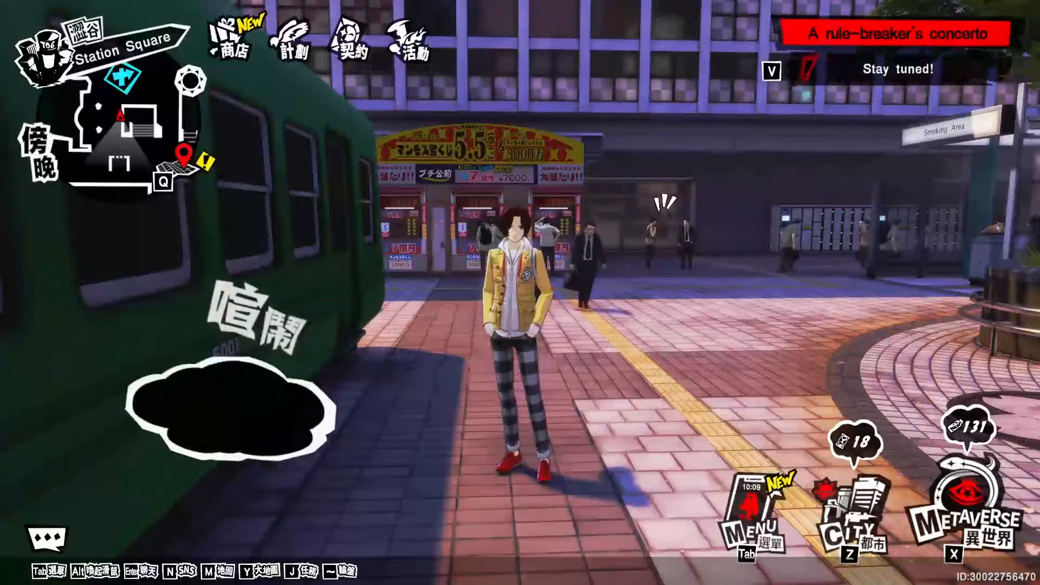